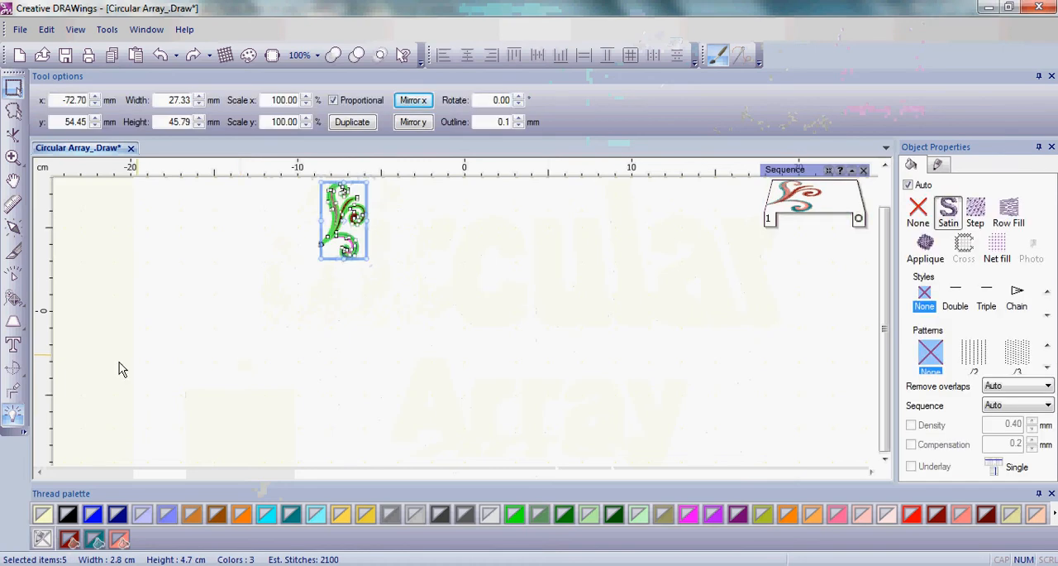
mouse_move(13, 373)
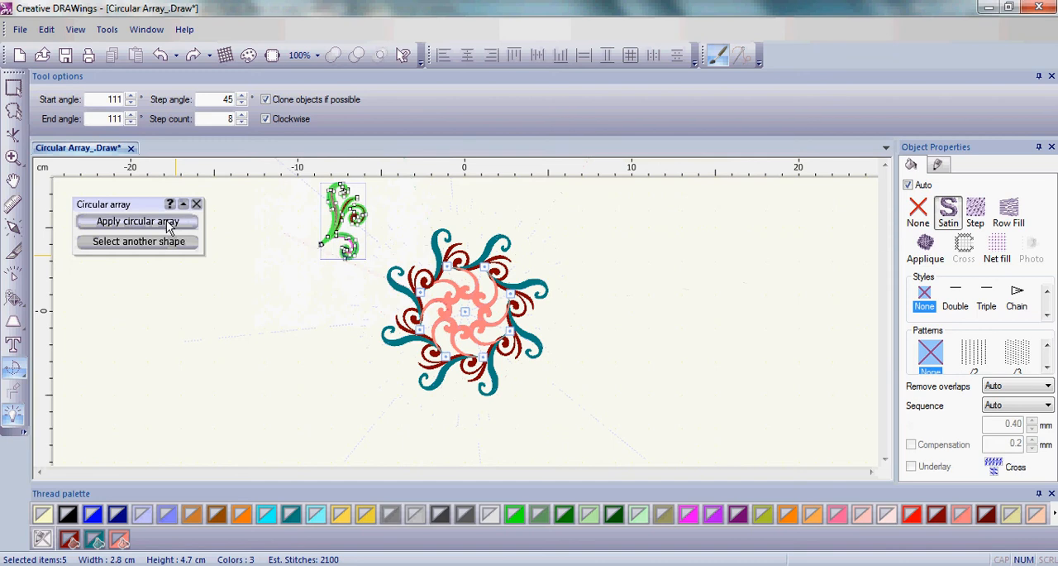
Apply a circular array of 8 swirl copies at a 45° step angle around the centre.
left_click(137, 221)
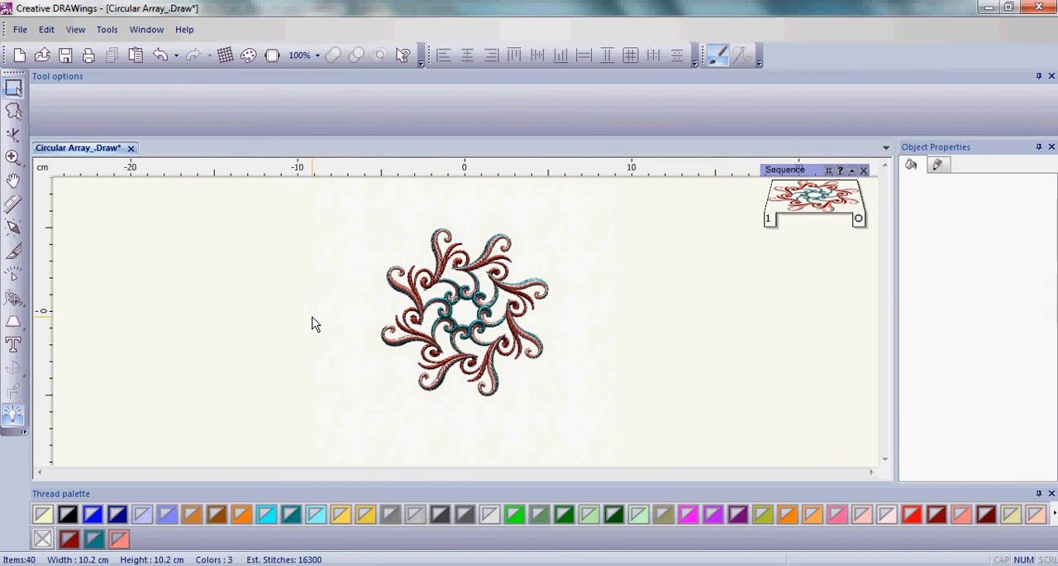
mouse_move(195, 113)
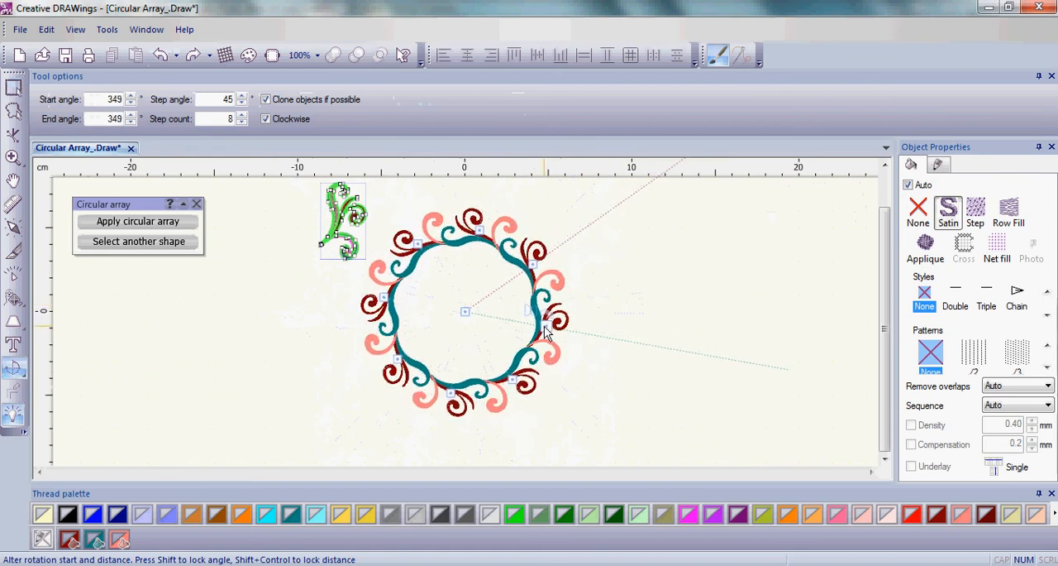
Enlarge the array radius and apply it so the eight swirls form an open wreath.
left_click(139, 221)
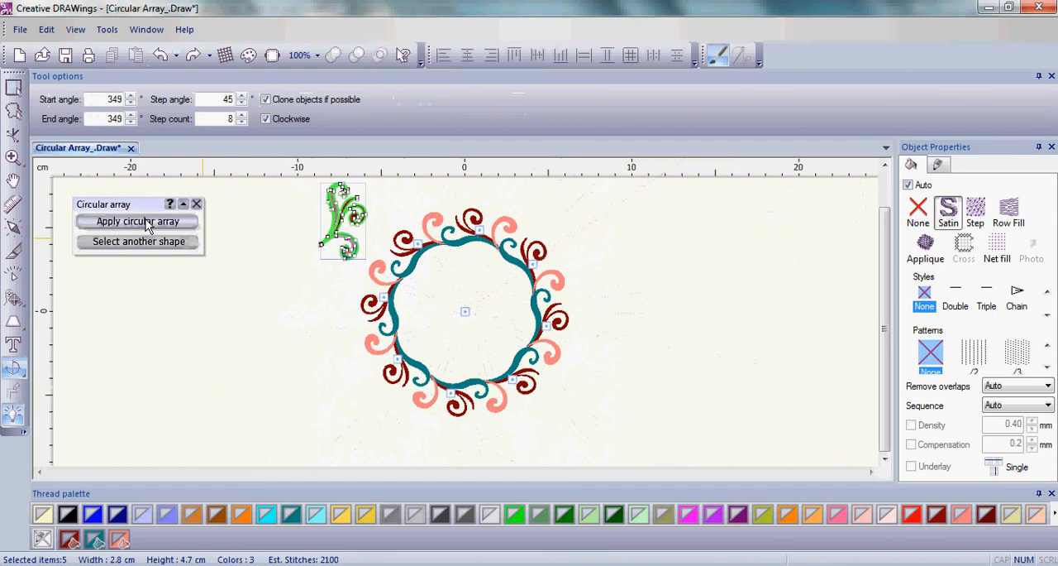
left_click(138, 221)
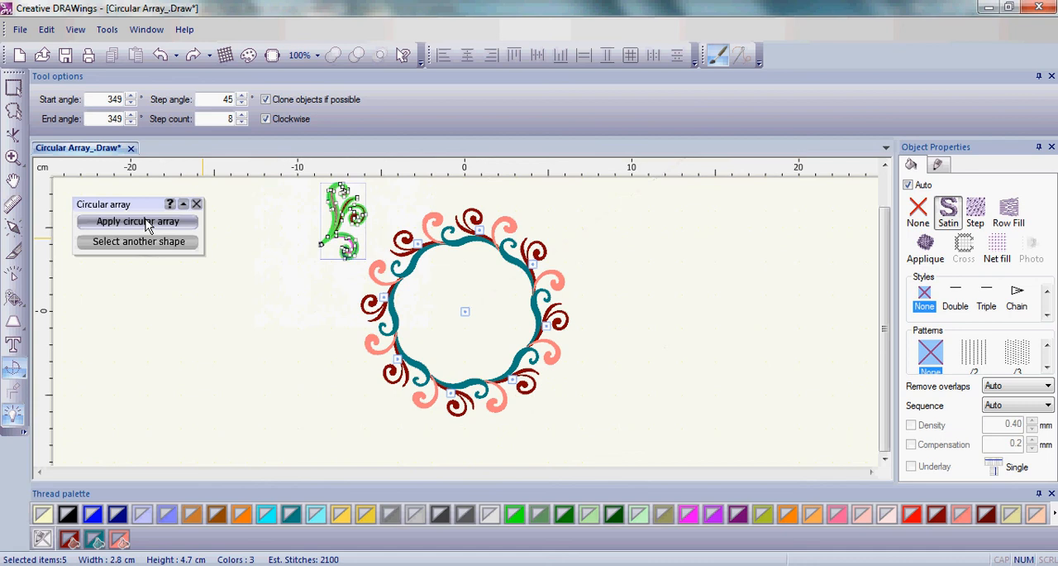
left_click(139, 221)
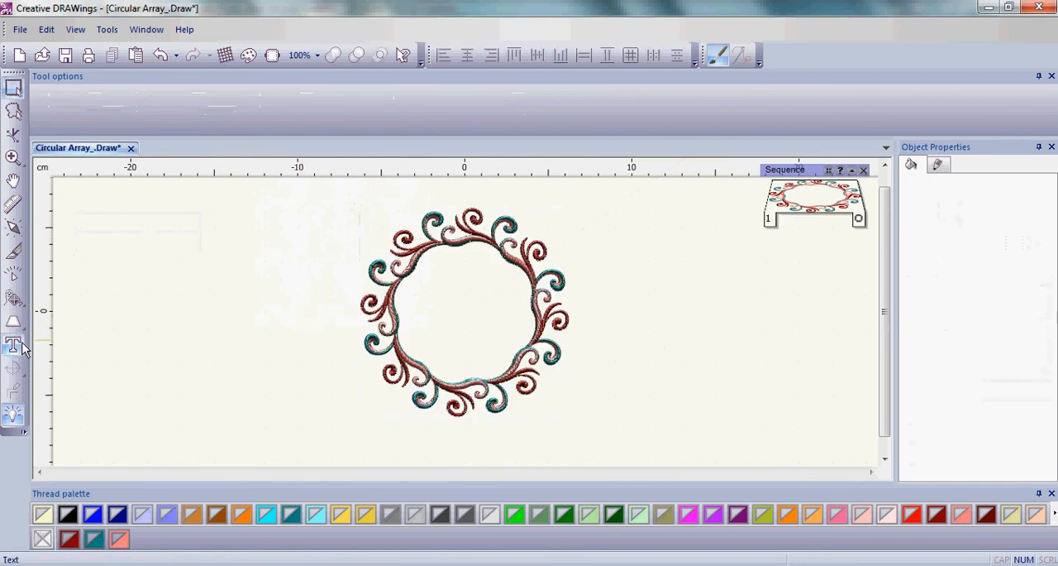
Add a bold Vivaldi 'G' inside the wreath and assign it a thread colour from the palette.
left_click(13, 344)
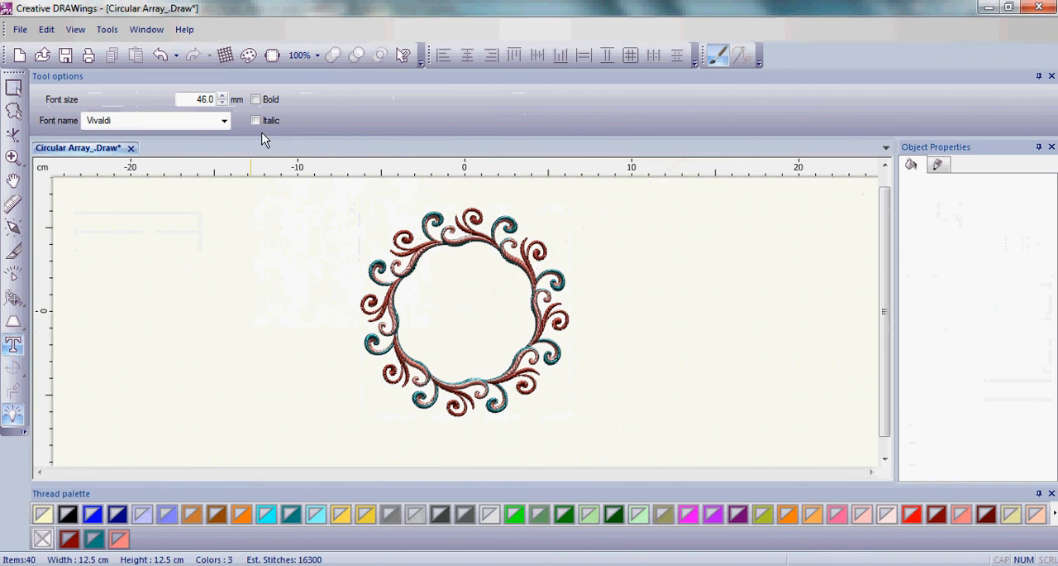
left_click(257, 99)
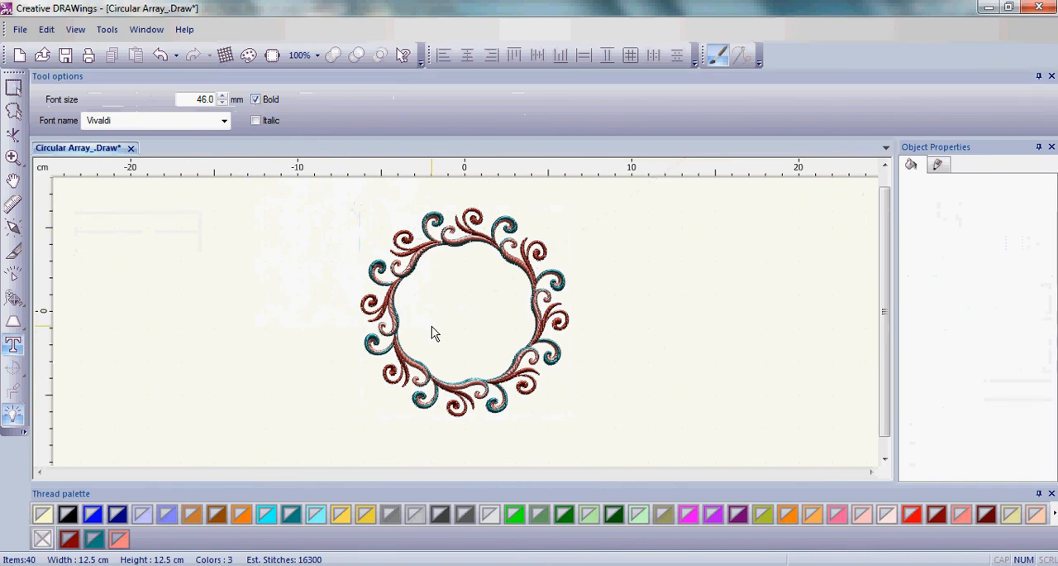
mouse_move(430, 327)
type("G")
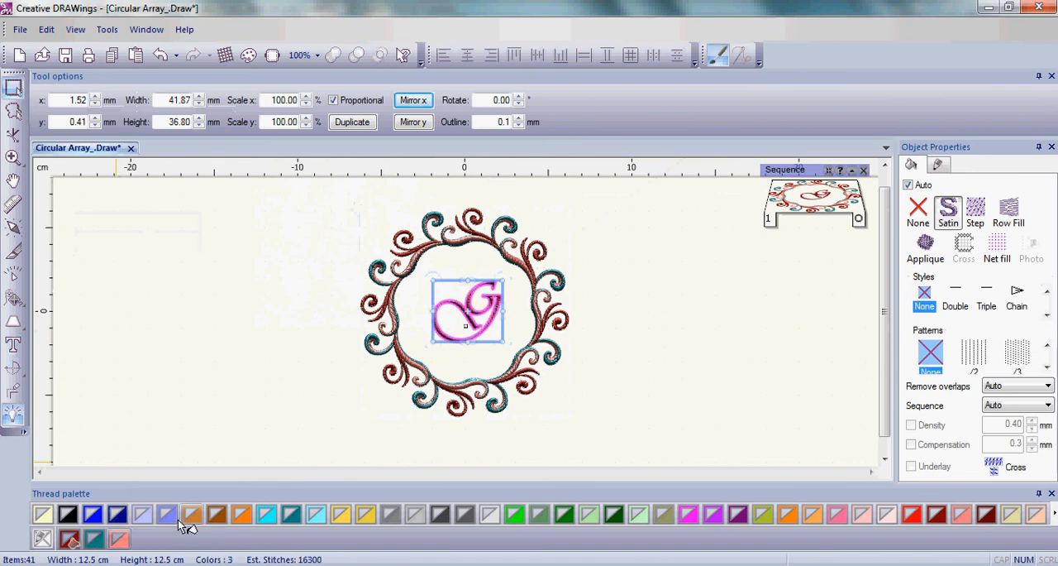
left_click(632, 351)
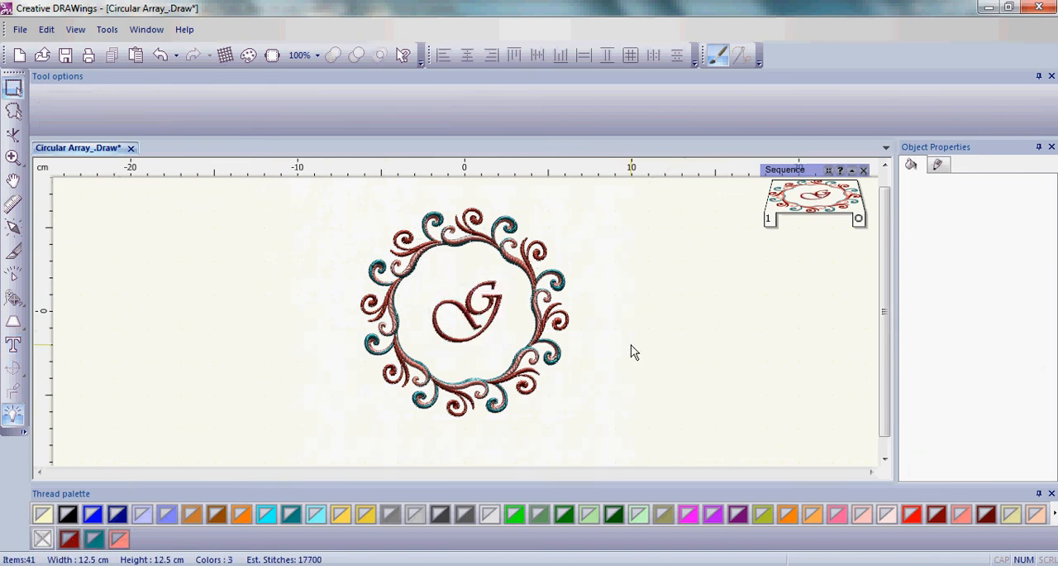